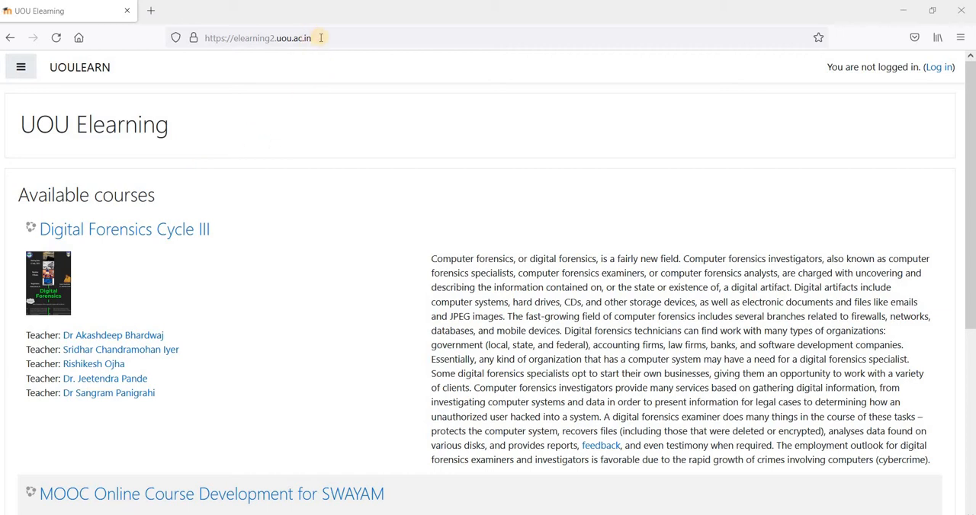
Go from the UOU Elearning front page to the site's Log in page.
click(256, 36)
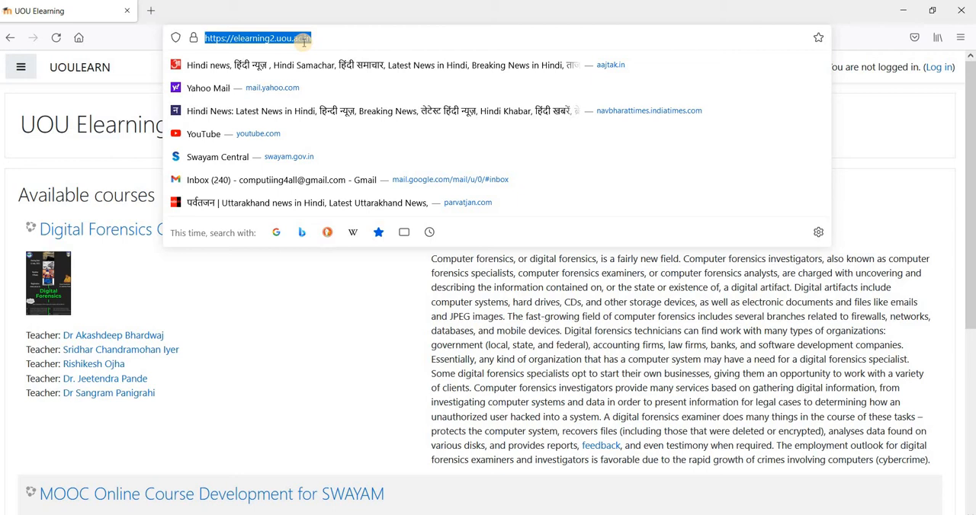
mouse_move(393, 43)
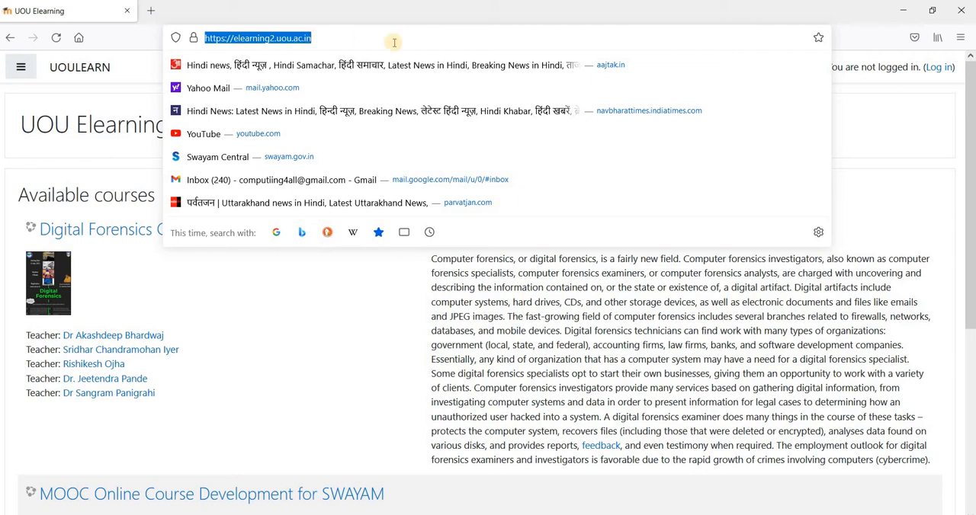
mouse_move(335, 332)
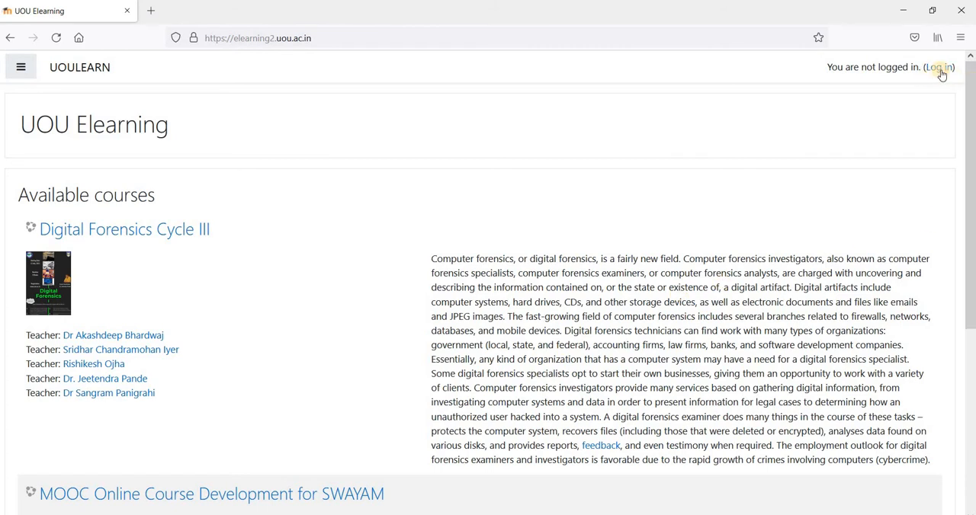
mouse_move(939, 67)
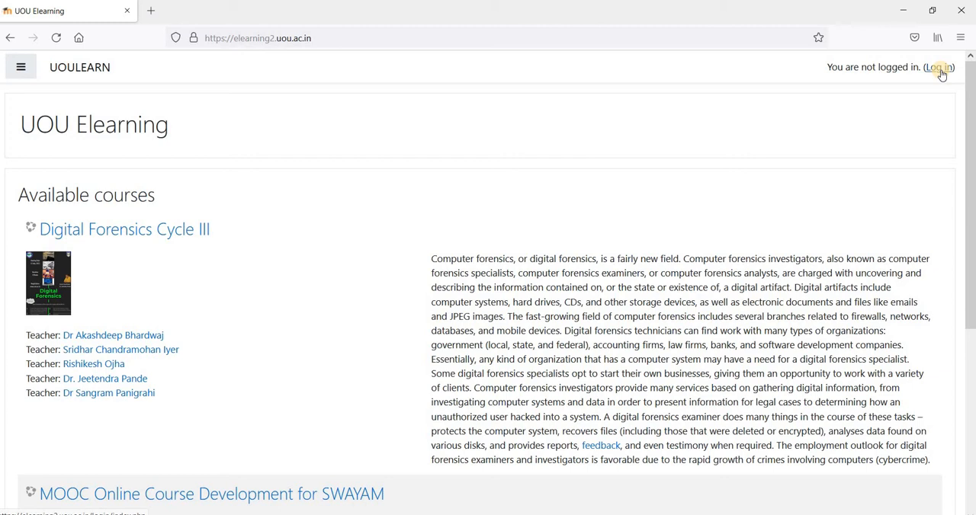
click(936, 67)
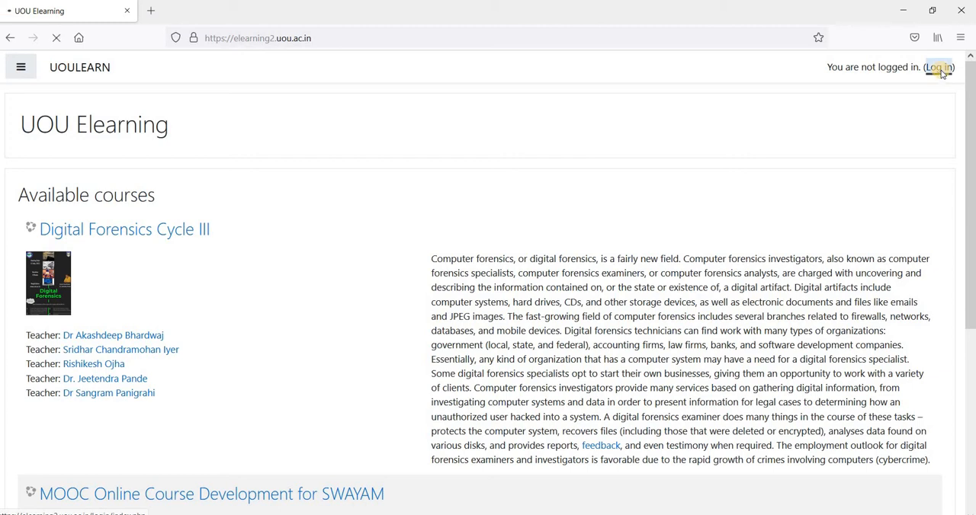
click(938, 67)
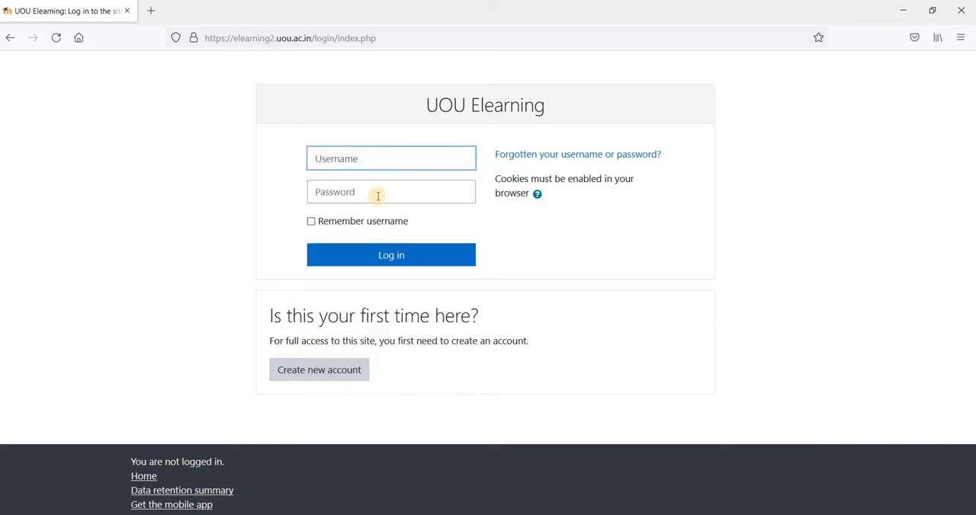
mouse_move(942, 195)
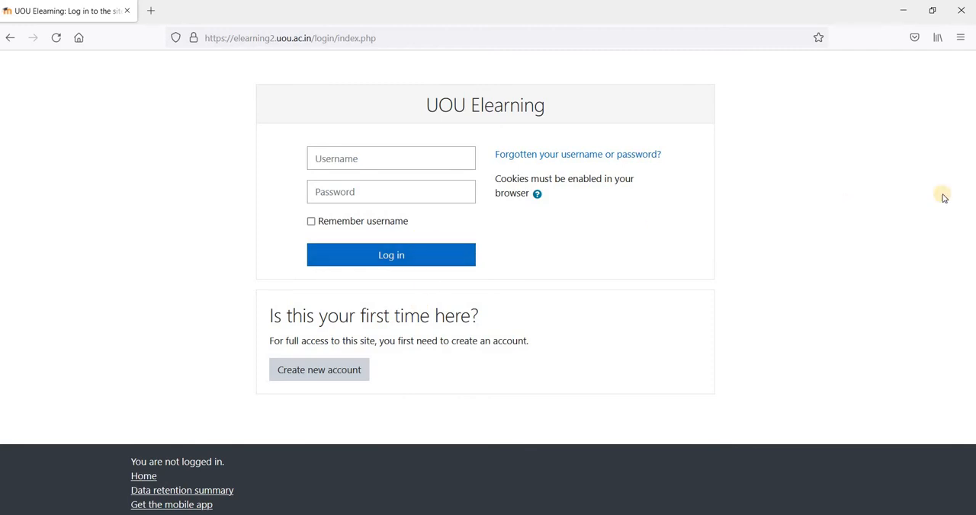
mouse_move(872, 222)
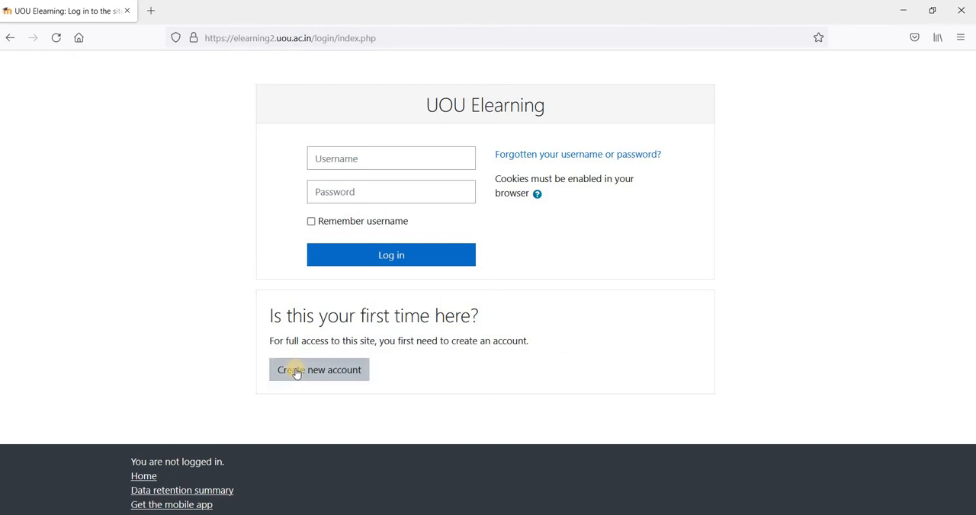
Start a New account sign-up, review the form fields and begin with the Username field.
click(319, 369)
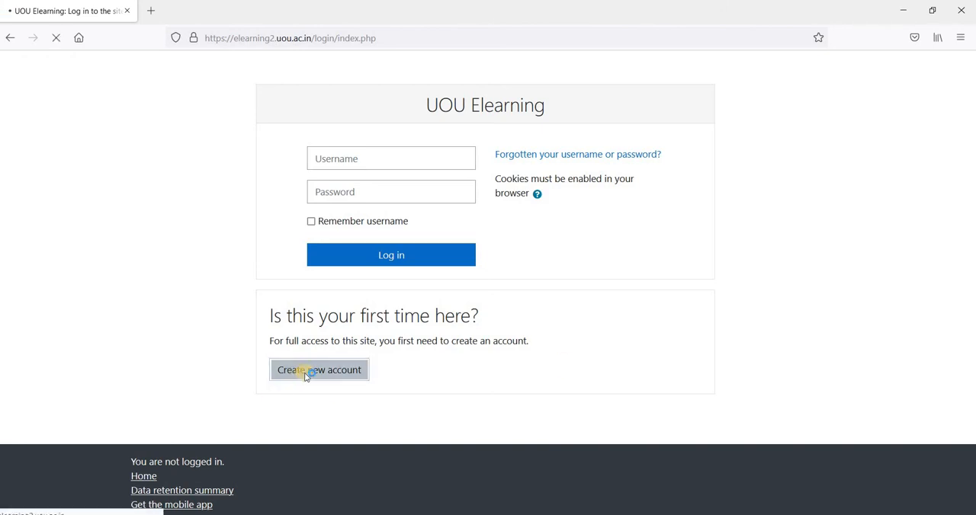
click(319, 369)
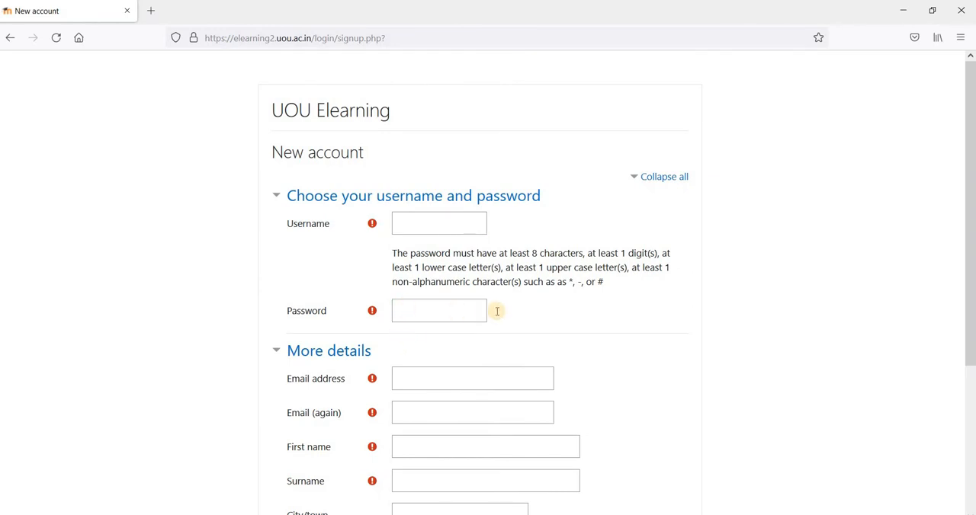
scroll(down, 3)
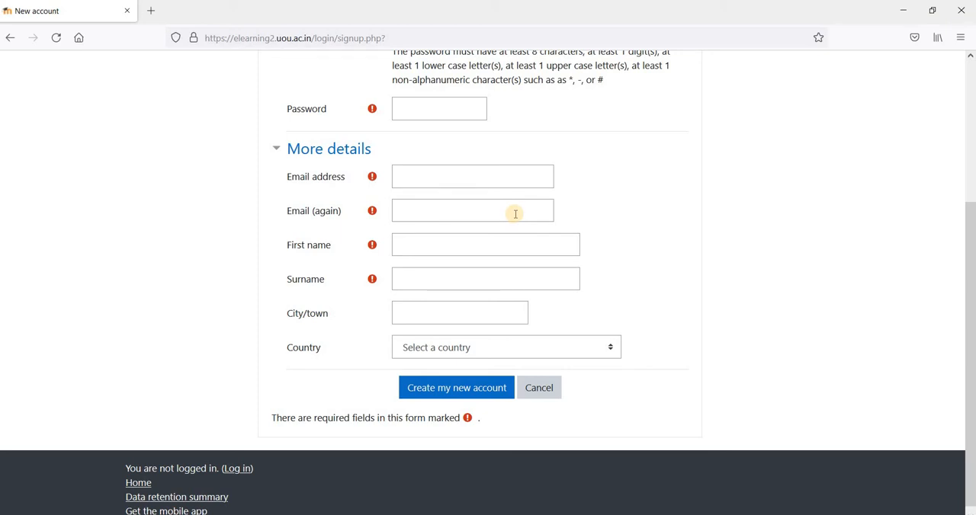
scroll(up, 3)
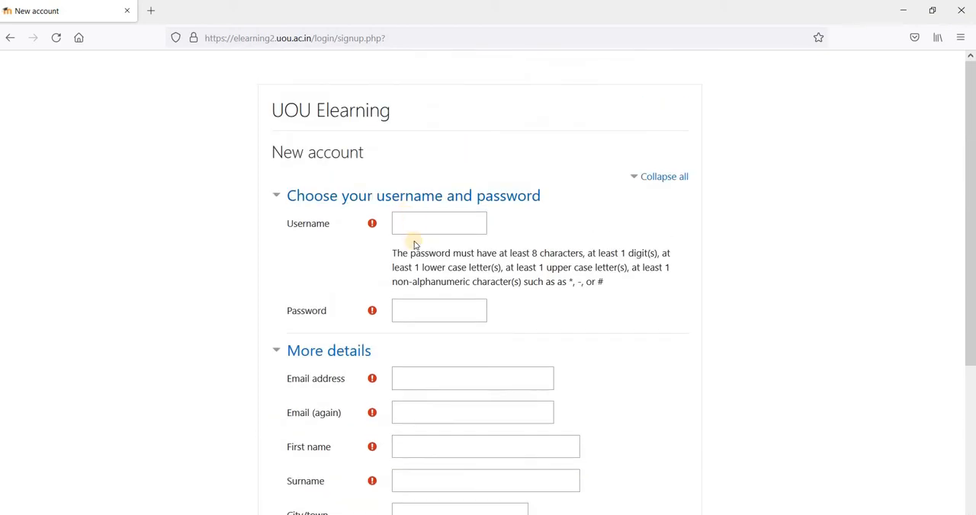
click(439, 222)
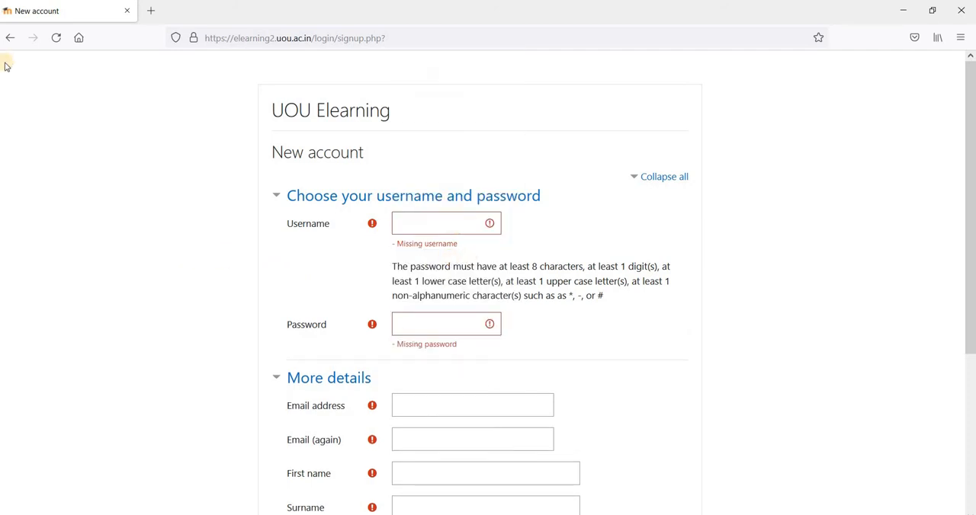
Return to the login page and sign in using the browser's saved credentials.
click(9, 36)
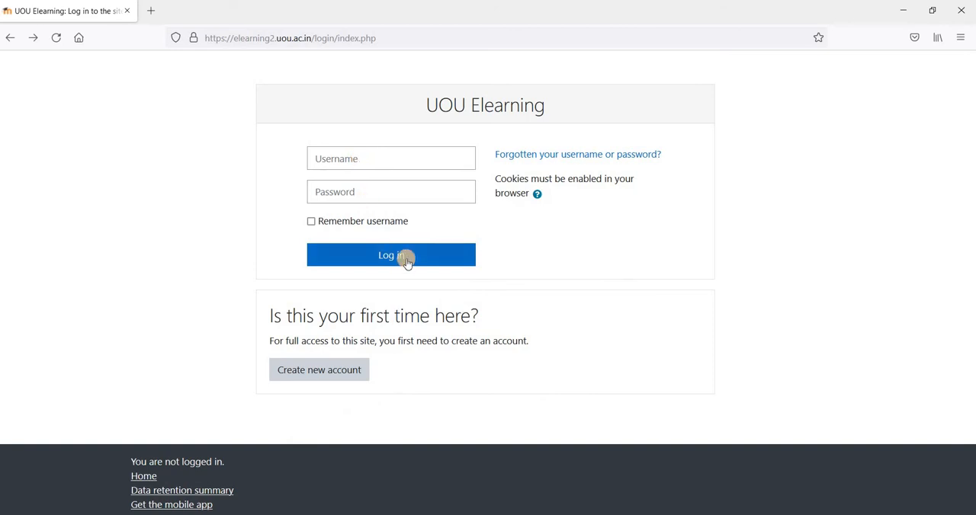
click(391, 158)
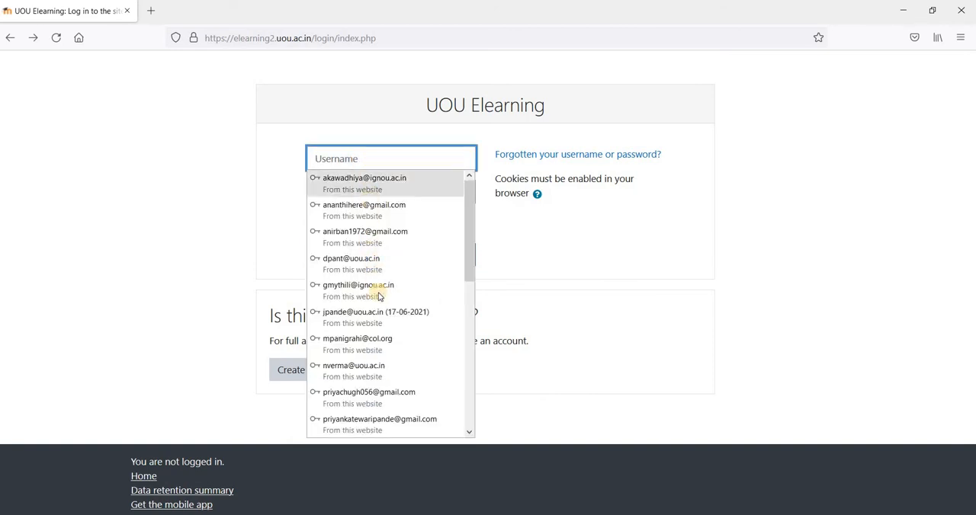
click(375, 311)
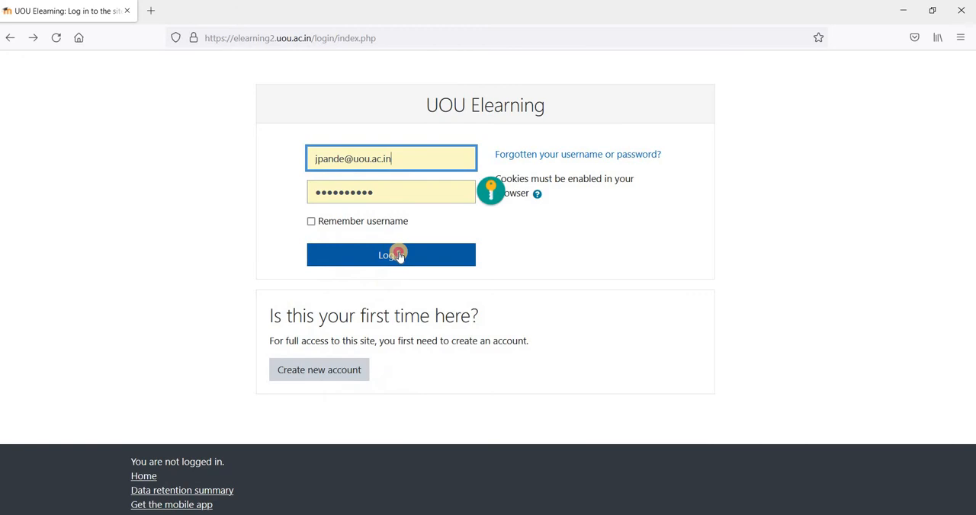
click(390, 255)
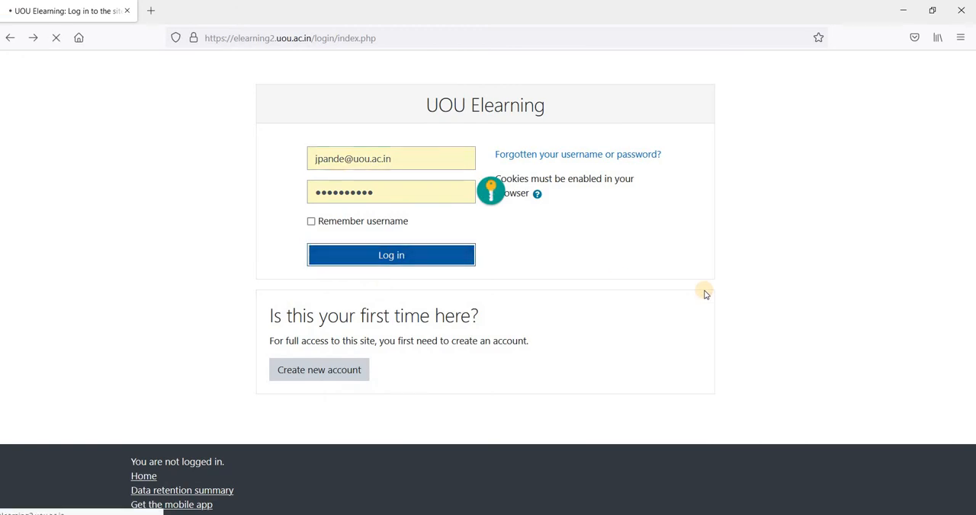
Land on the Dashboard showing recently accessed courses and the course overview.
click(391, 255)
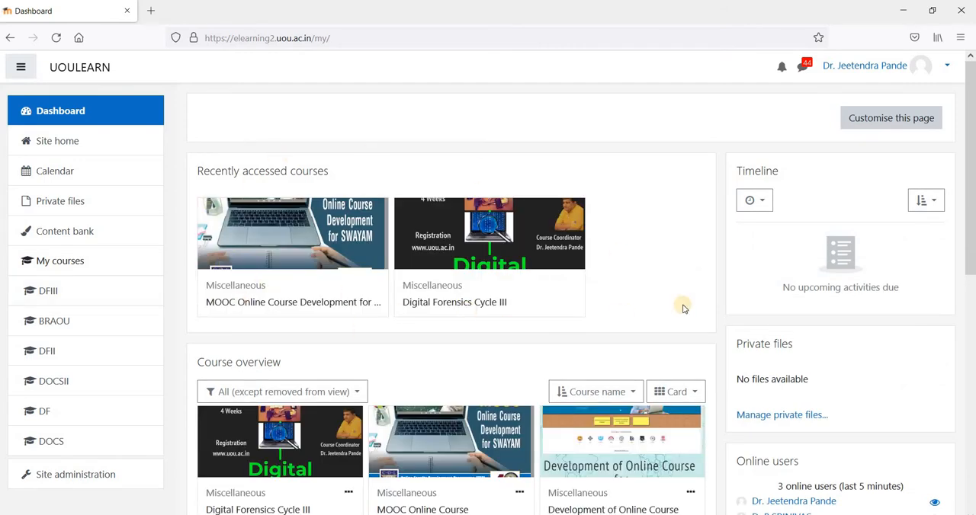
mouse_move(206, 300)
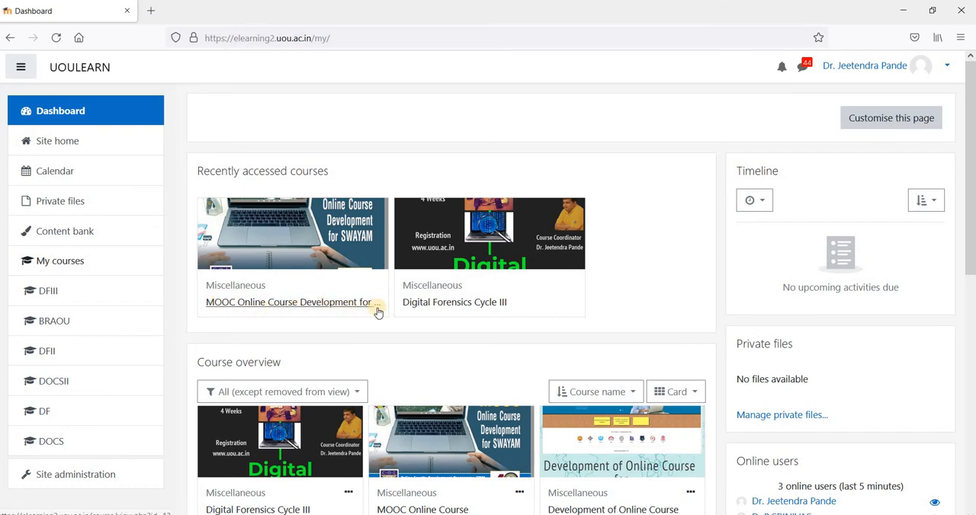
mouse_move(341, 312)
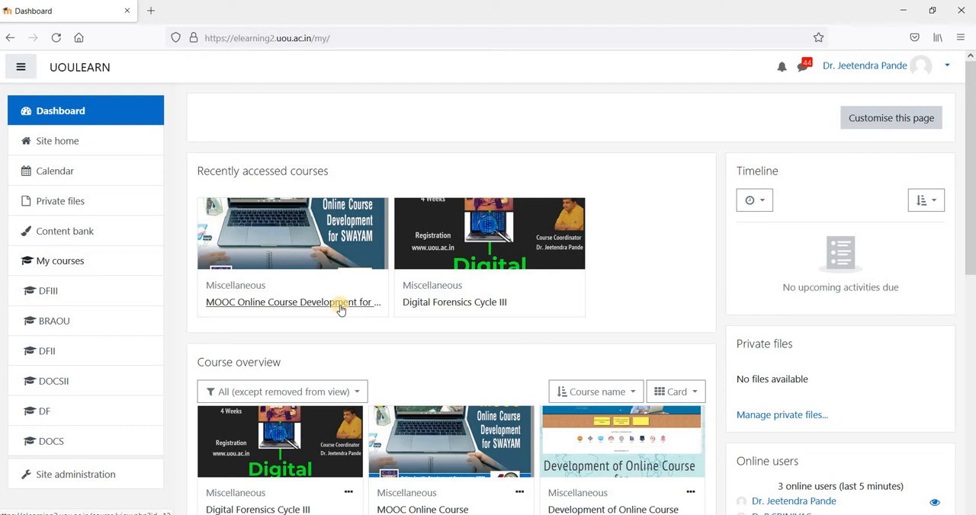
mouse_move(622, 283)
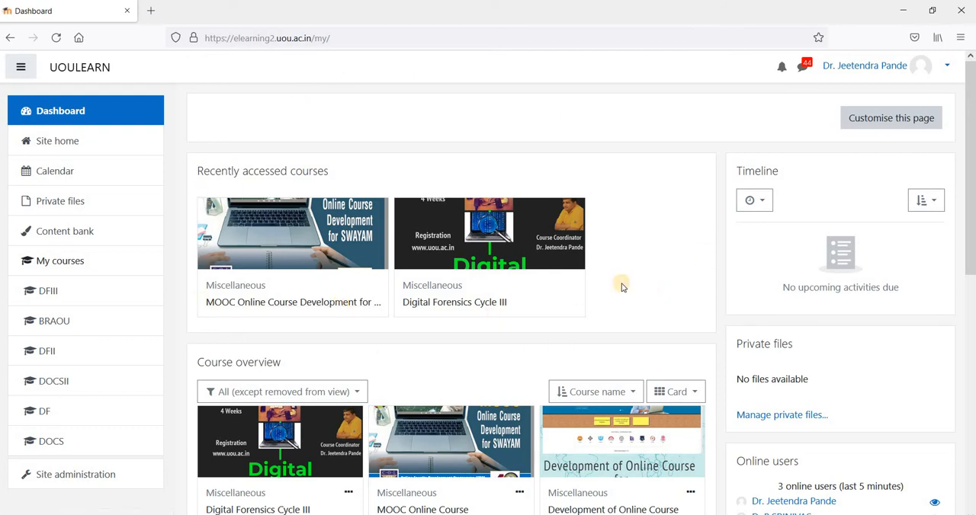
mouse_move(312, 176)
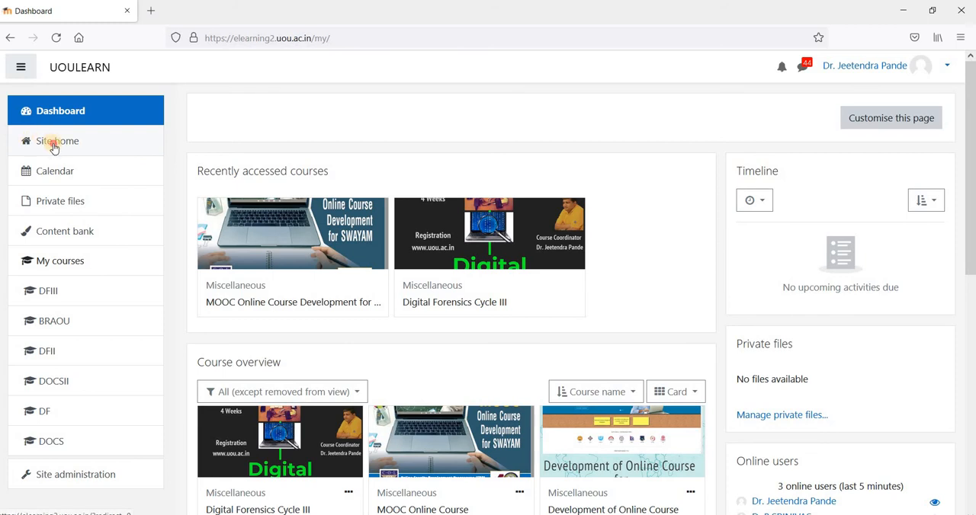
From Site home's available courses, enter MOOC Online Course Development for SWAYAM.
click(58, 140)
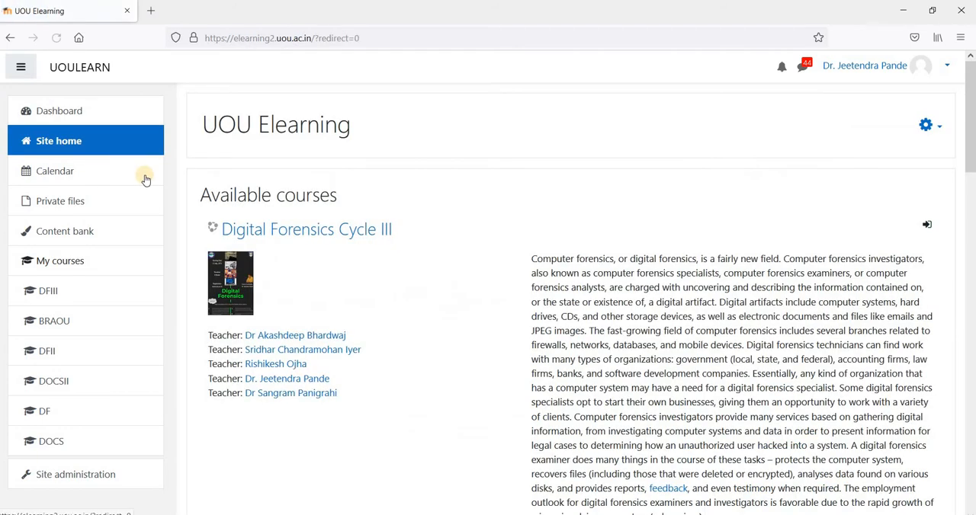
mouse_move(245, 202)
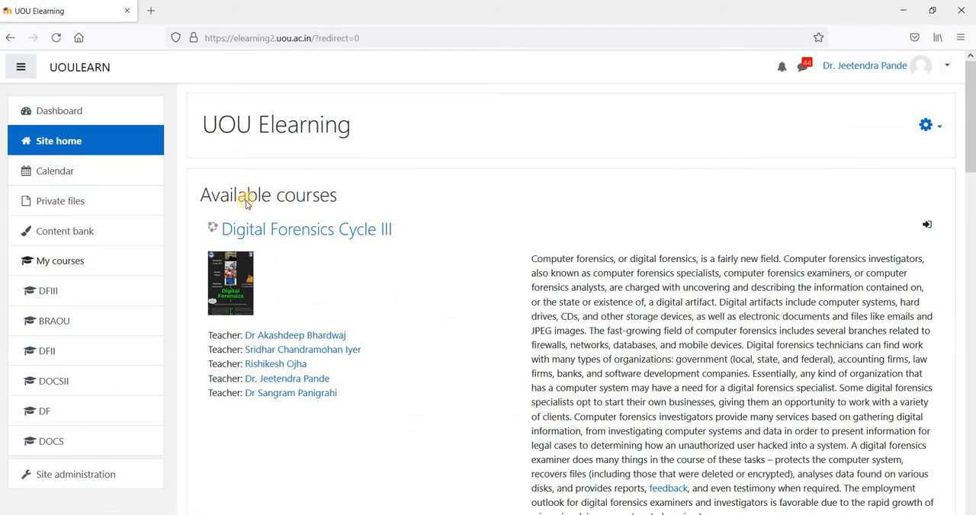
scroll(down, 3)
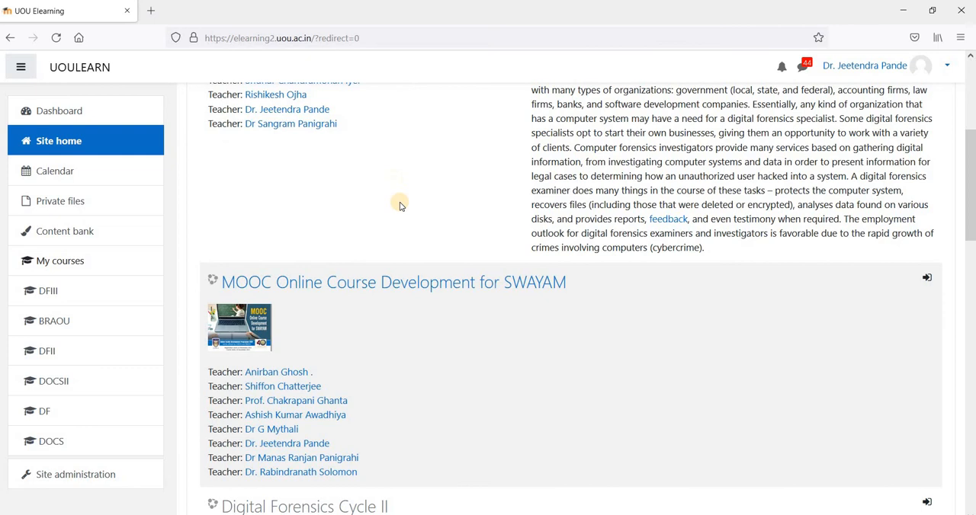
scroll(down, 3)
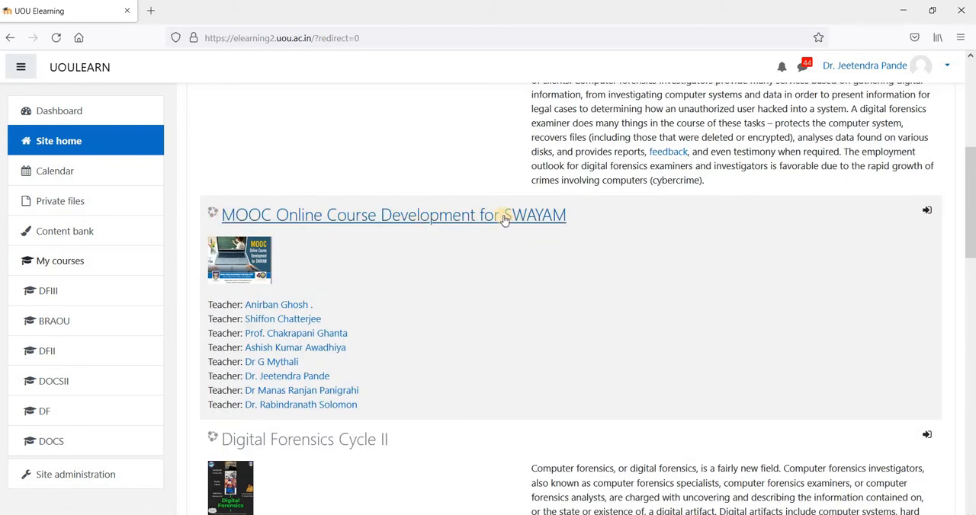
click(393, 215)
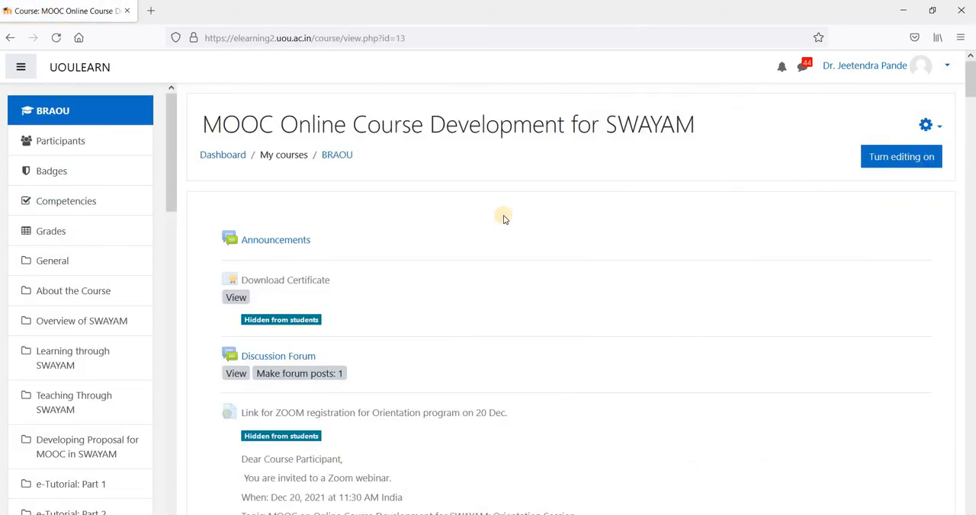
Review the course sections and enter its Discussion Forum of participant topics.
scroll(down, 3)
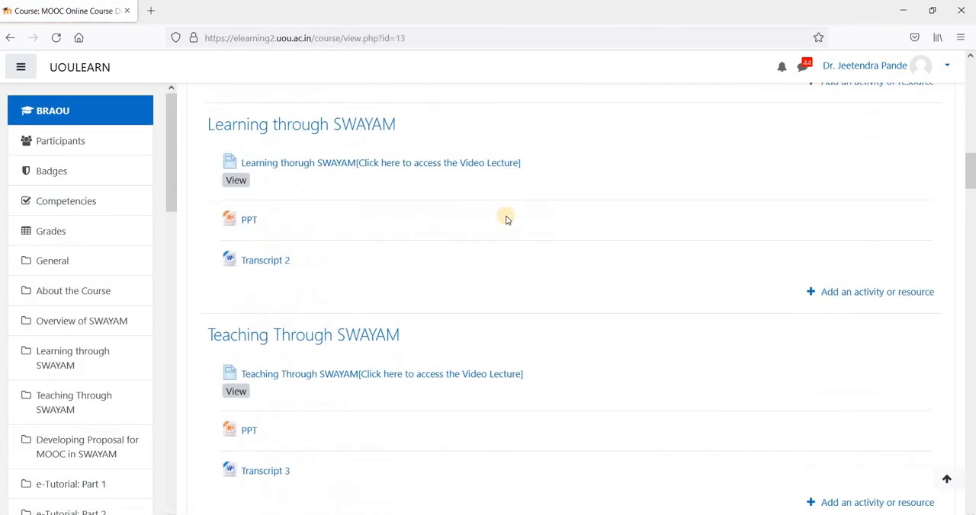
scroll(up, 3)
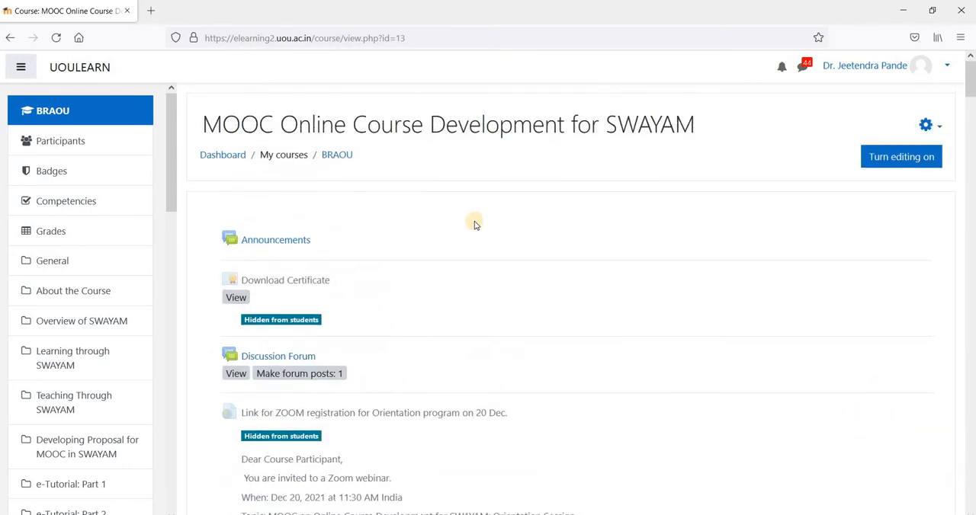
scroll(down, 3)
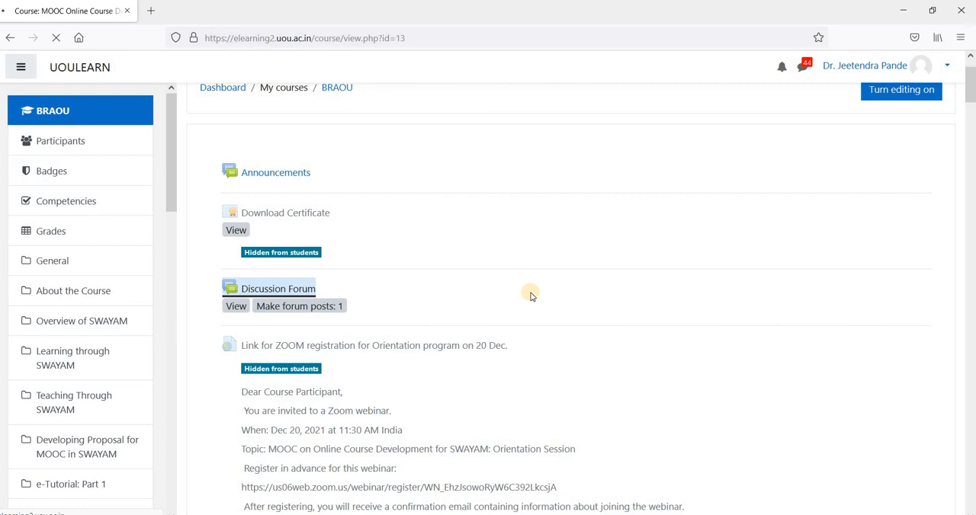
click(277, 288)
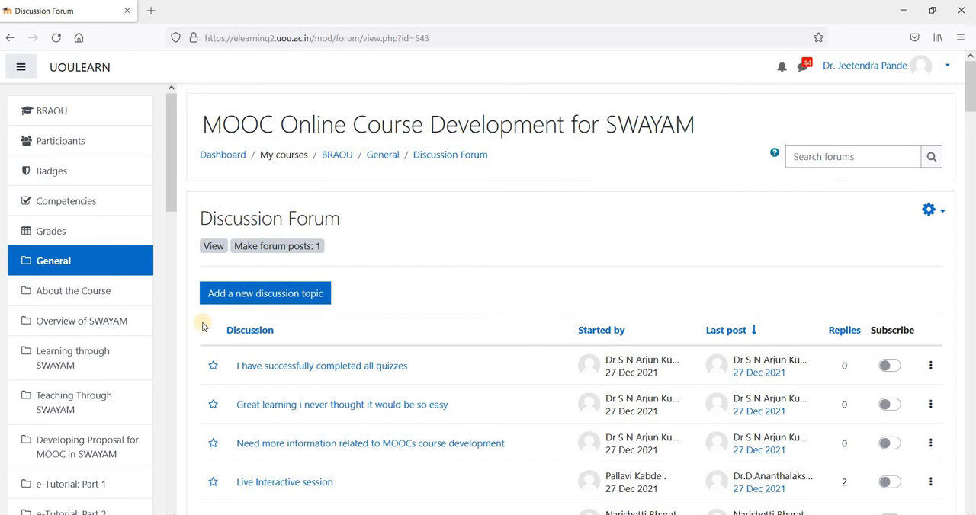
mouse_move(265, 292)
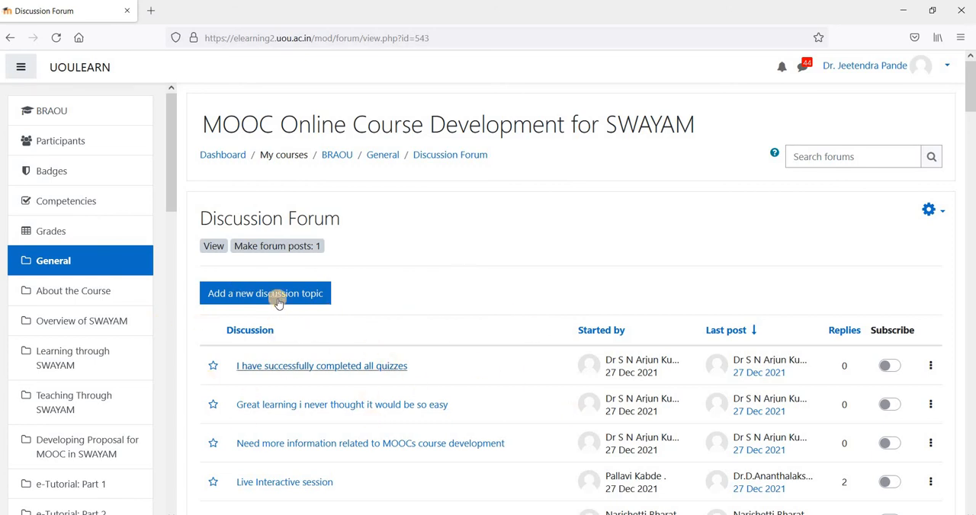
mouse_move(564, 296)
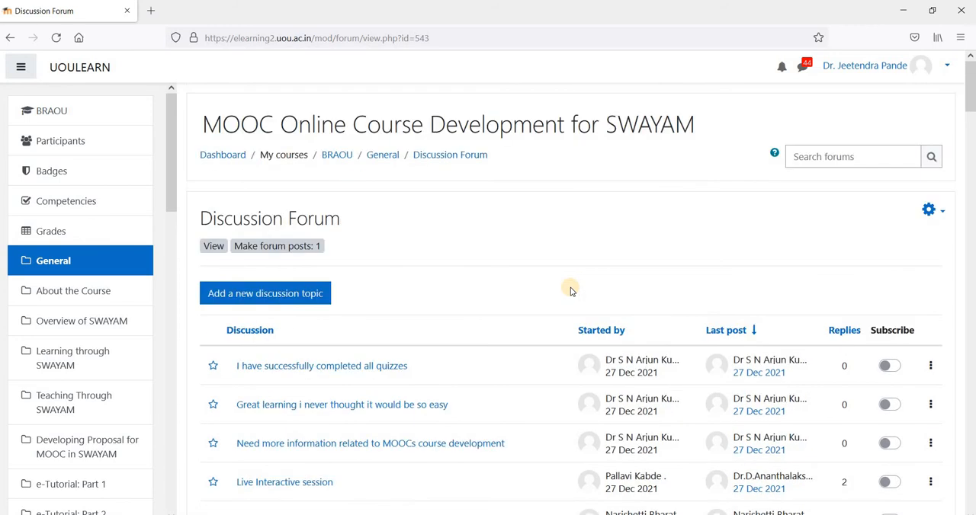
mouse_move(52, 107)
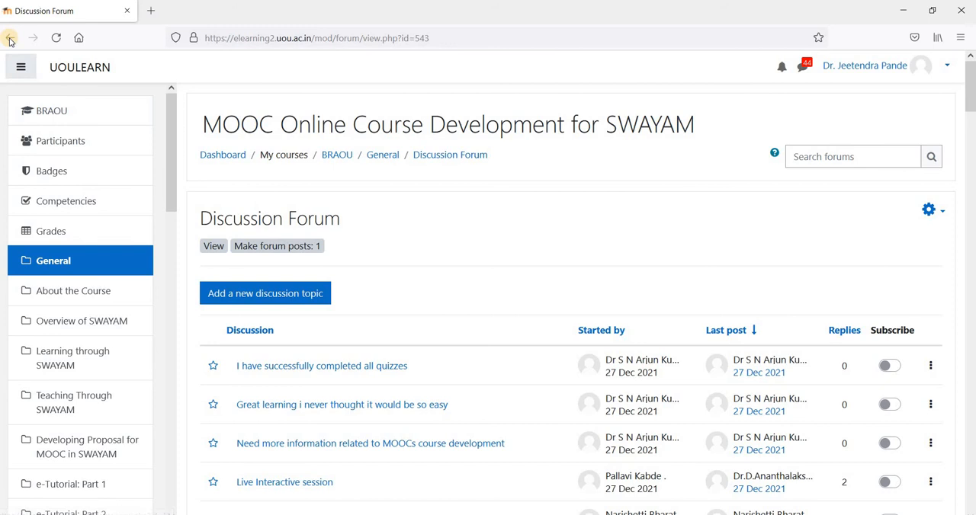
Go back from the Discussion Forum to the MOOC course page.
click(11, 36)
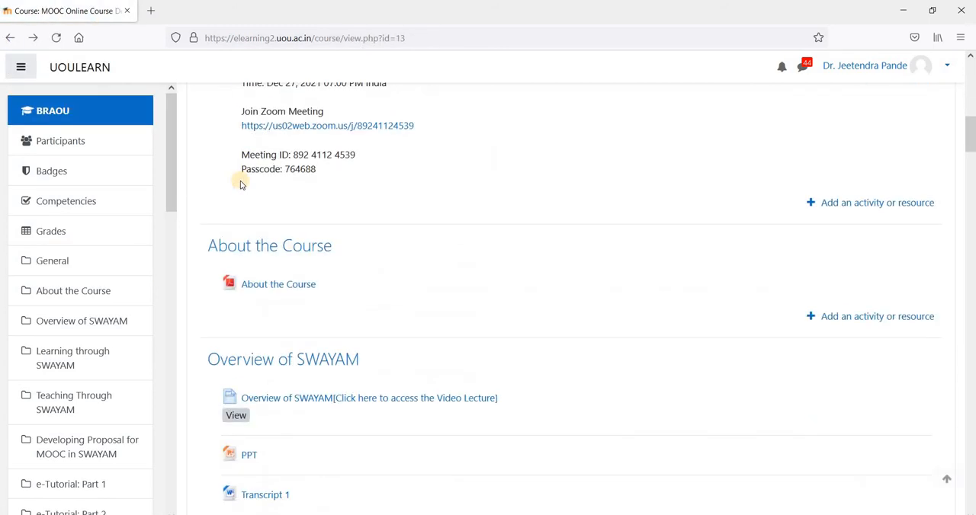
scroll(down, 3)
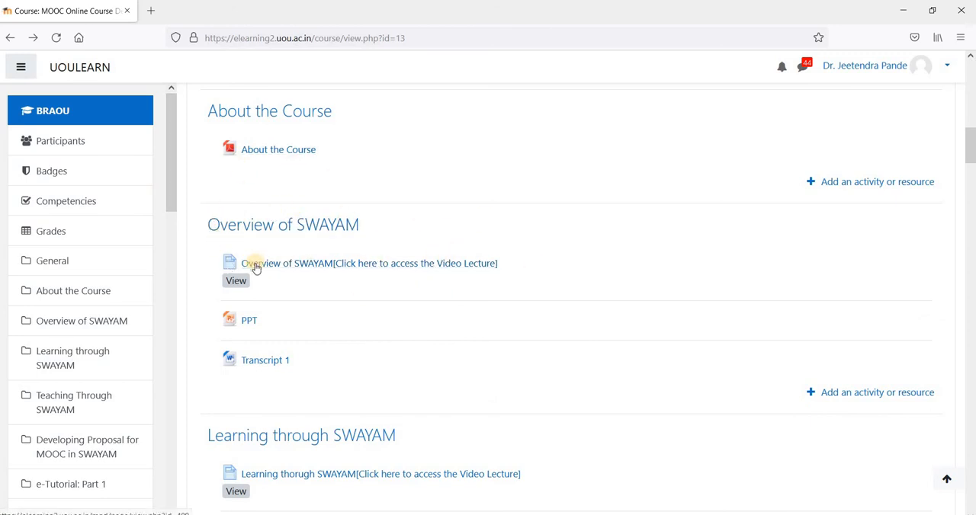
mouse_move(330, 268)
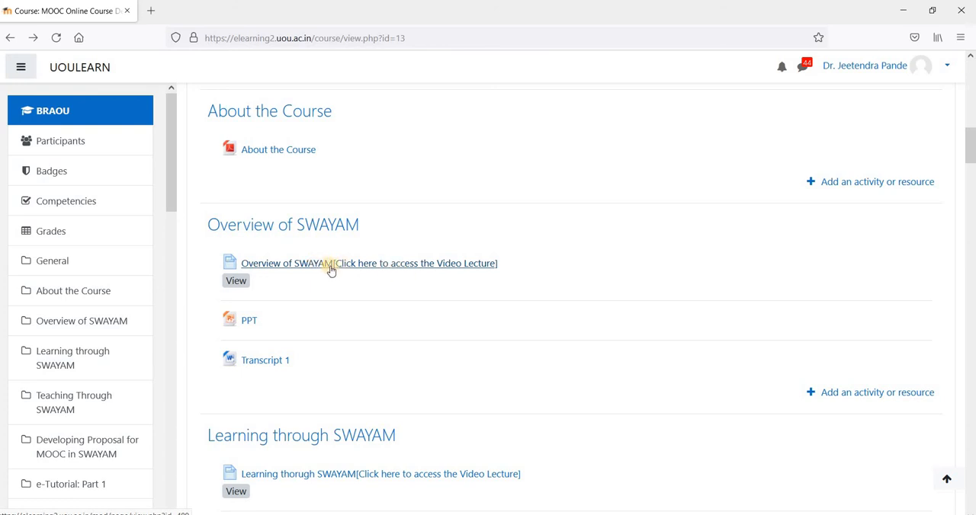
click(369, 262)
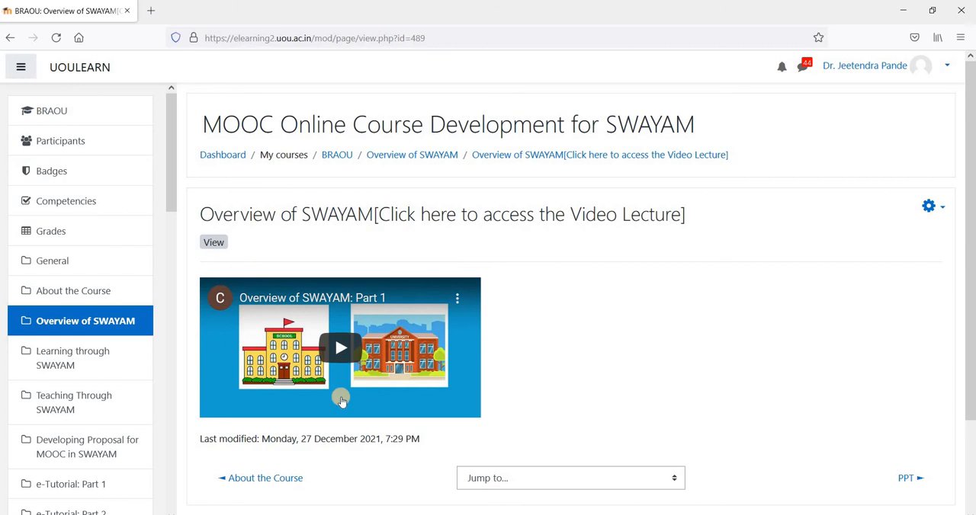
mouse_move(341, 347)
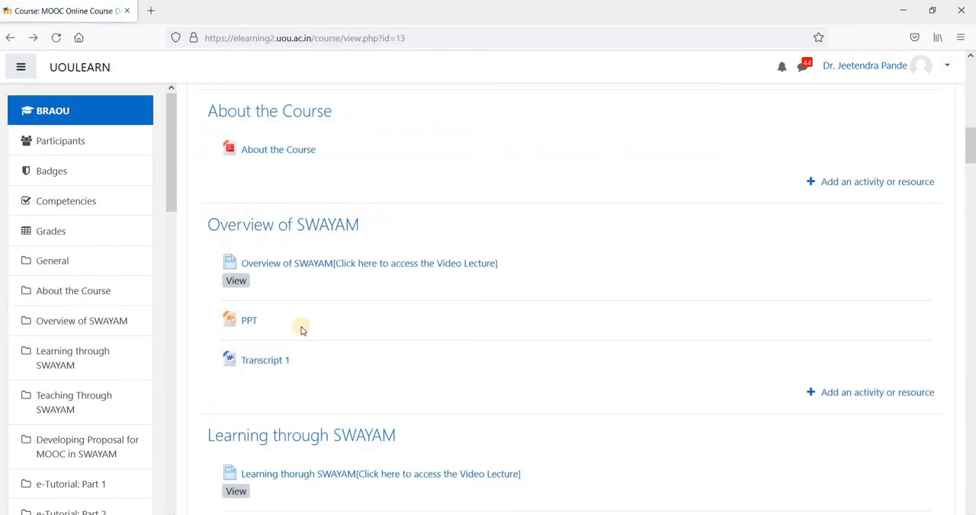
mouse_move(406, 274)
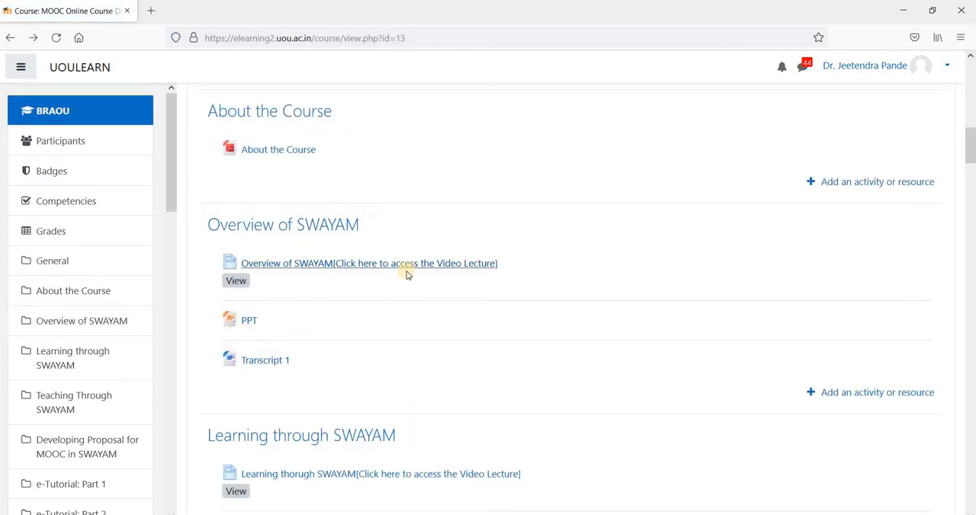
mouse_move(262, 267)
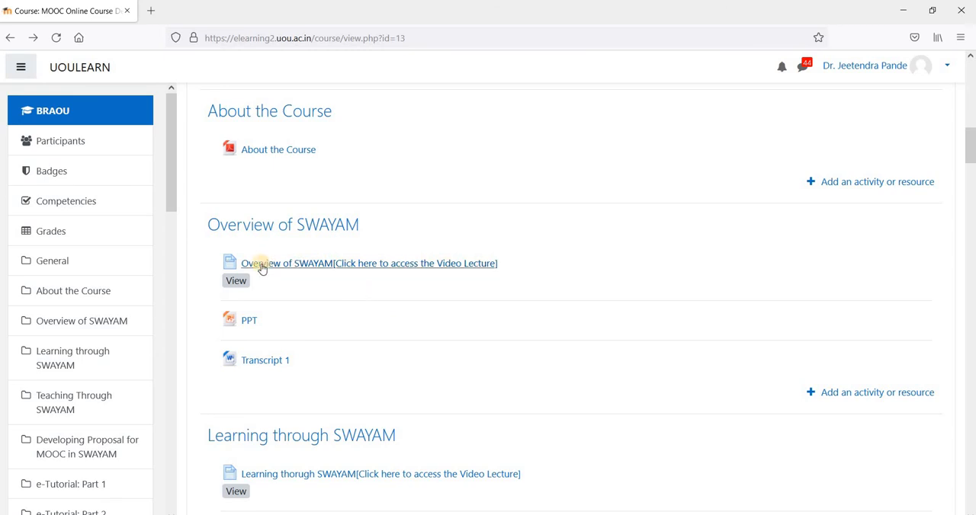
mouse_move(404, 256)
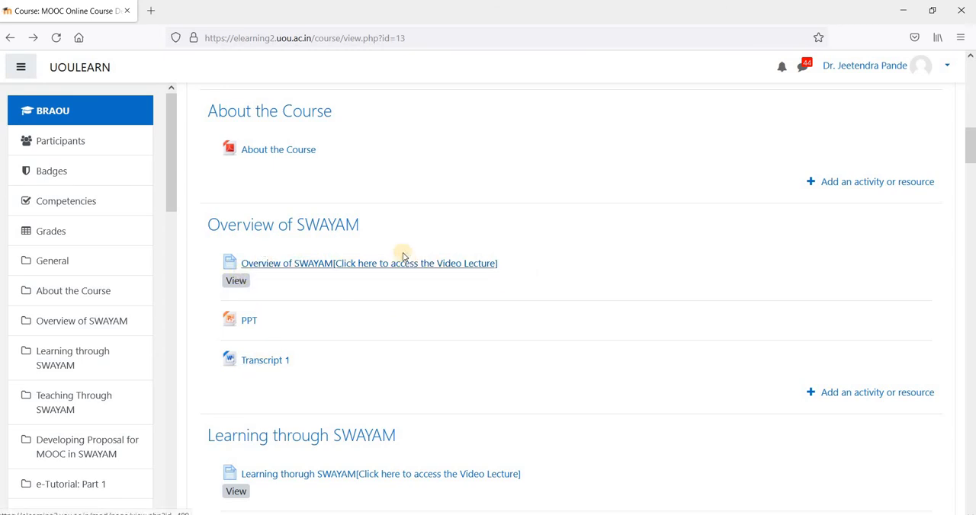
scroll(down, 3)
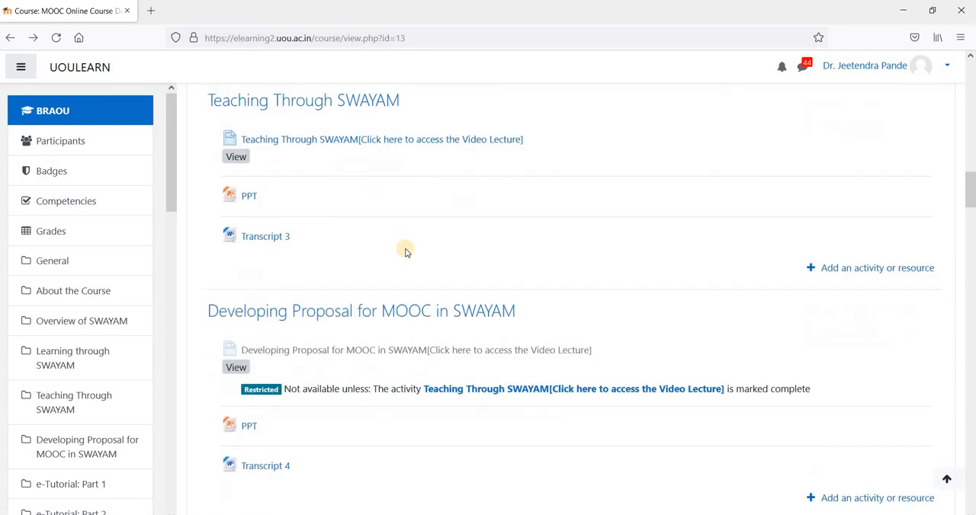
scroll(down, 3)
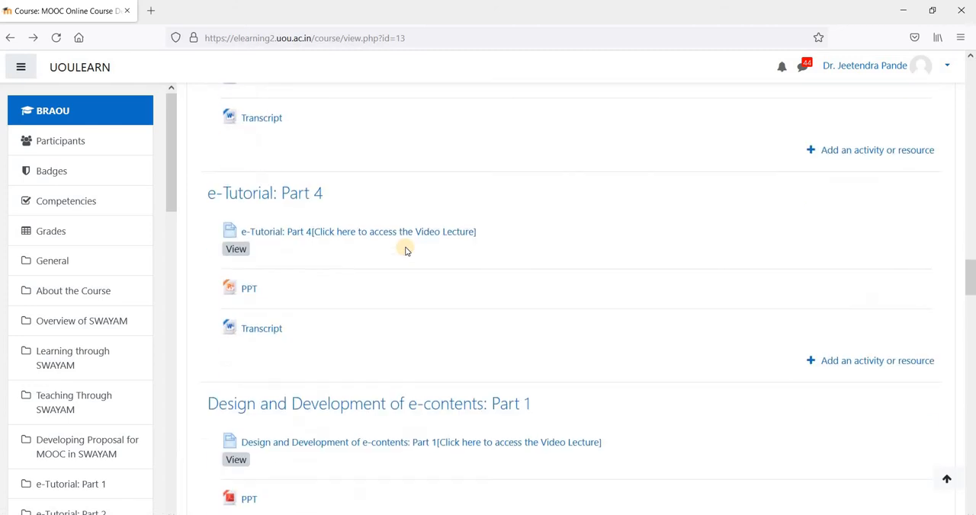
scroll(down, 3)
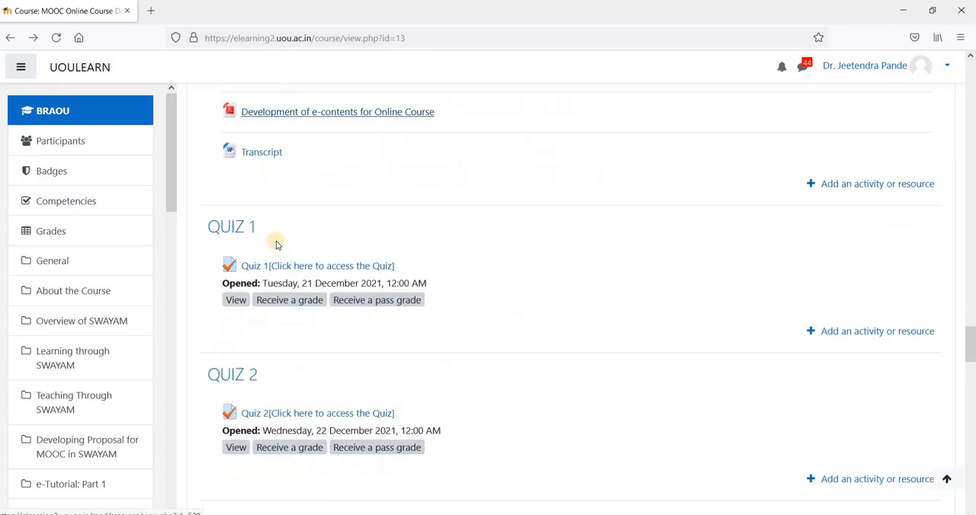
mouse_move(183, 240)
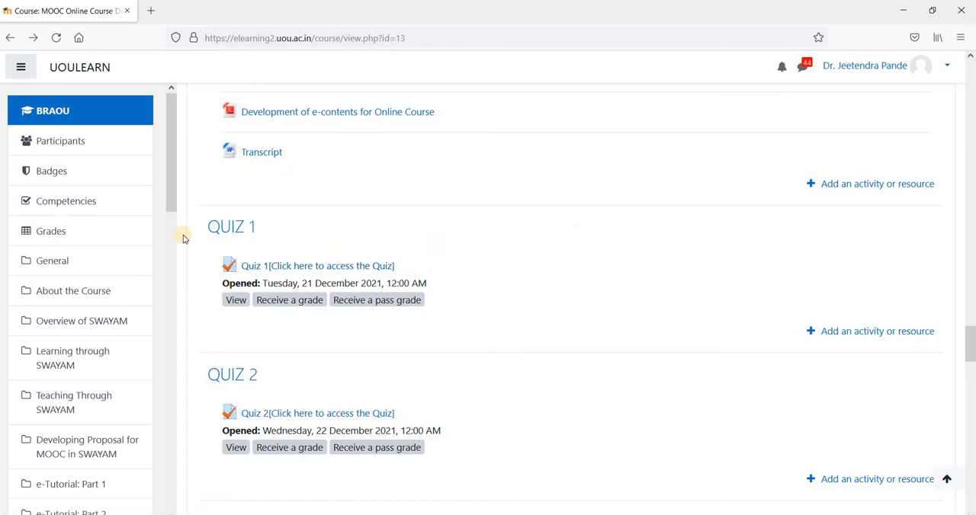
mouse_move(393, 242)
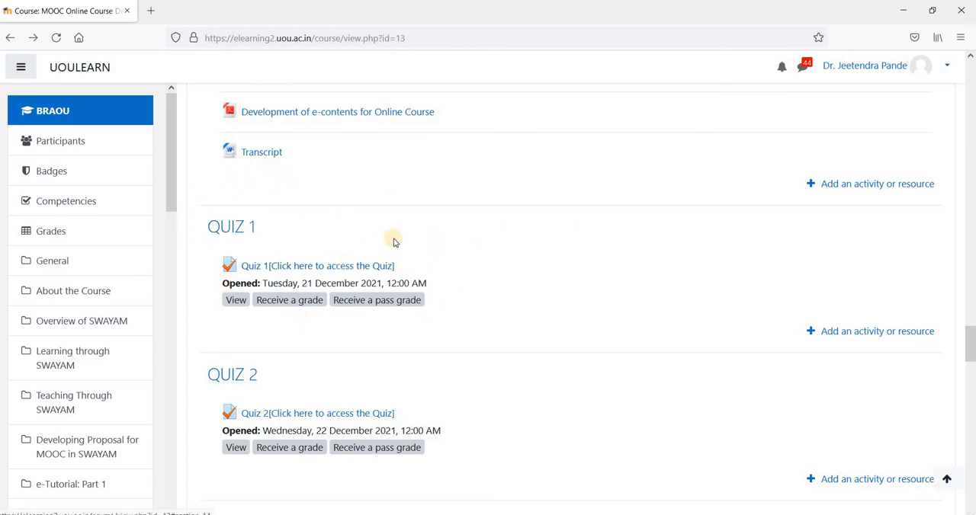
scroll(down, 3)
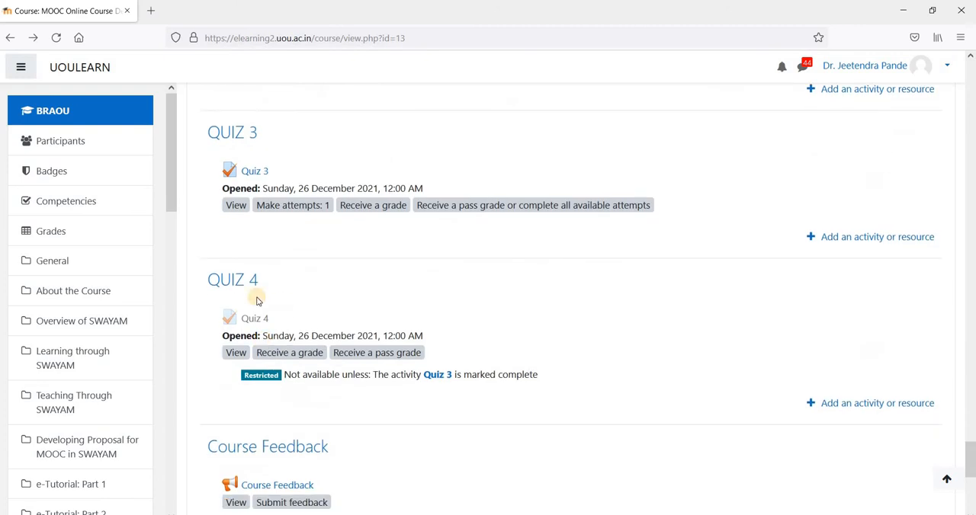
mouse_move(305, 107)
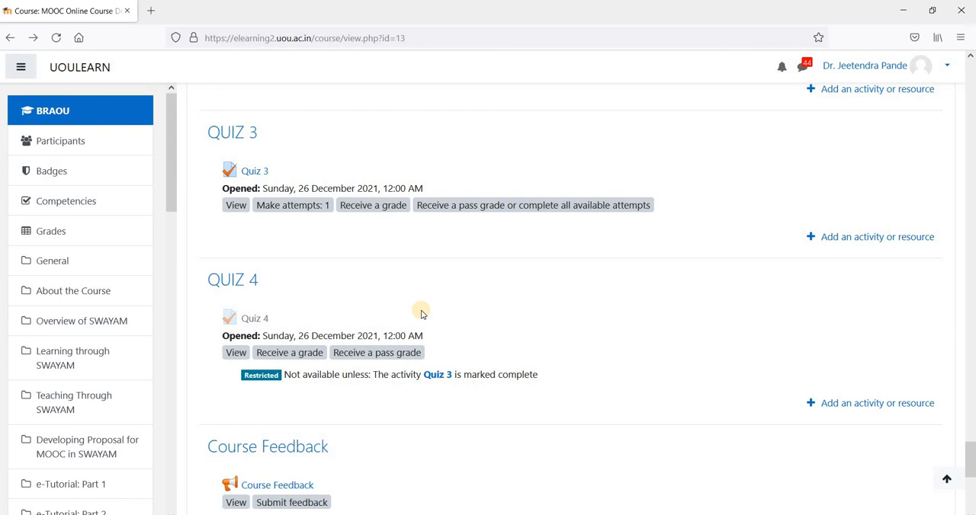
mouse_move(418, 265)
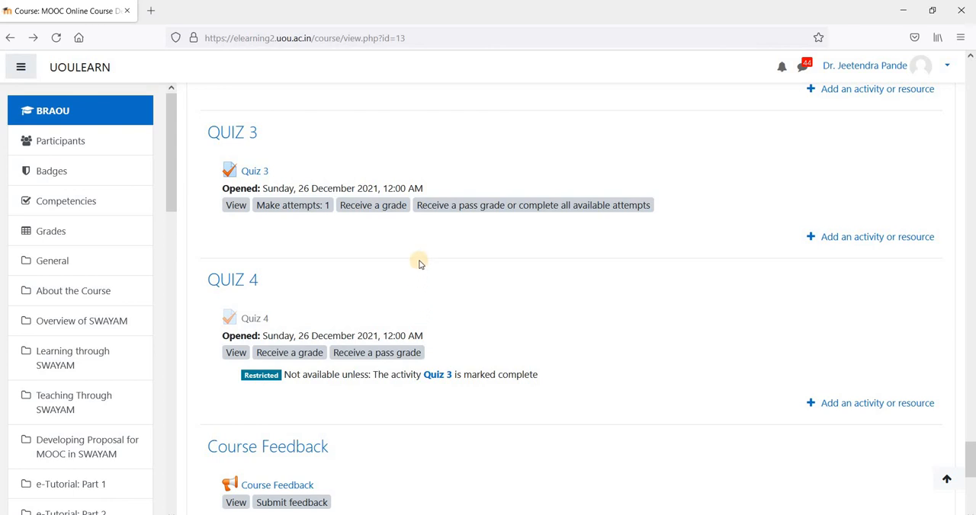
scroll(down, 3)
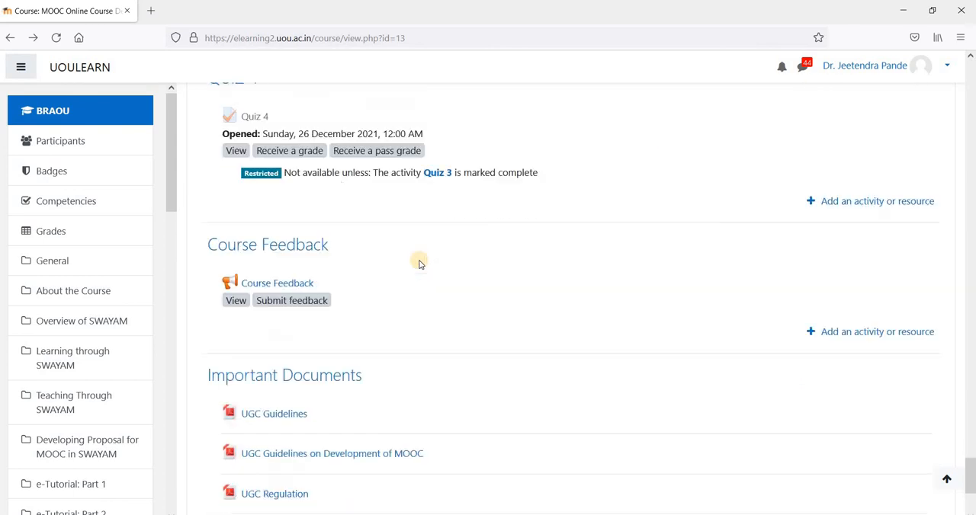
mouse_move(189, 250)
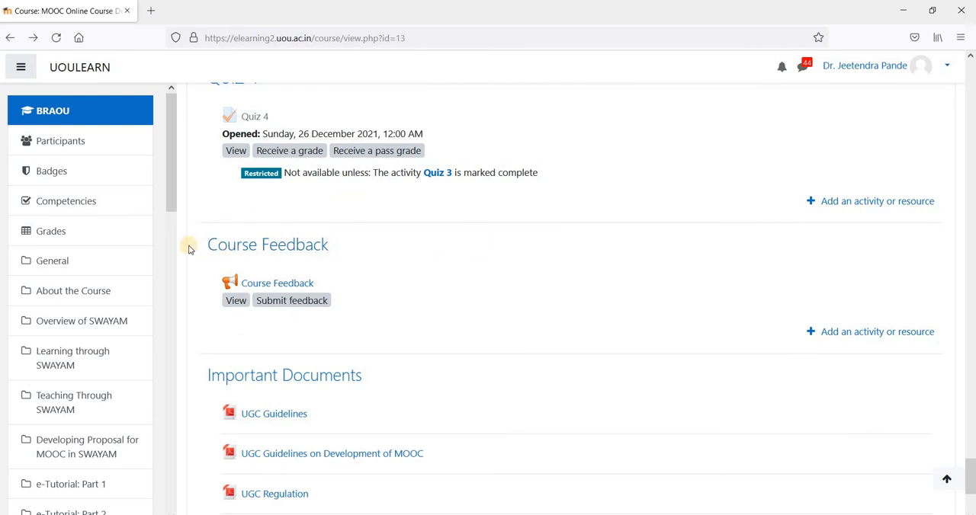
mouse_move(344, 262)
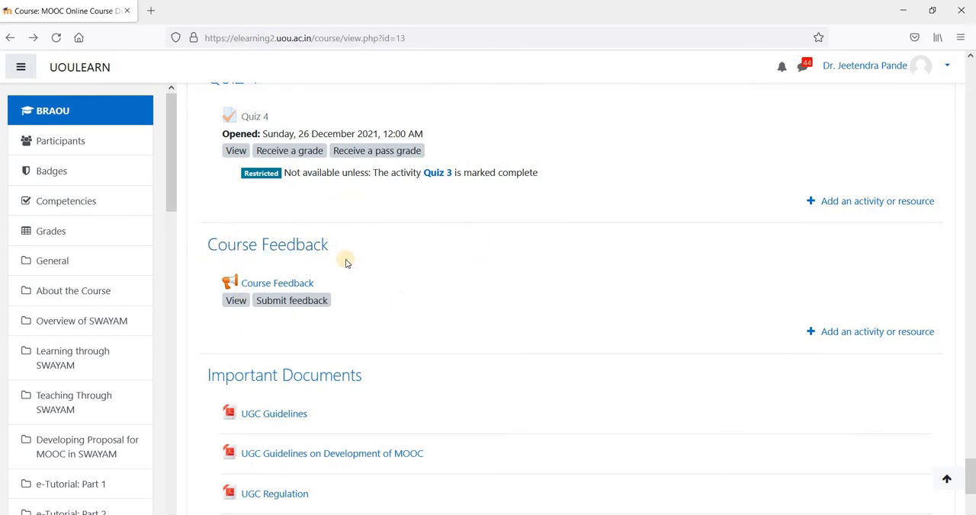
mouse_move(338, 262)
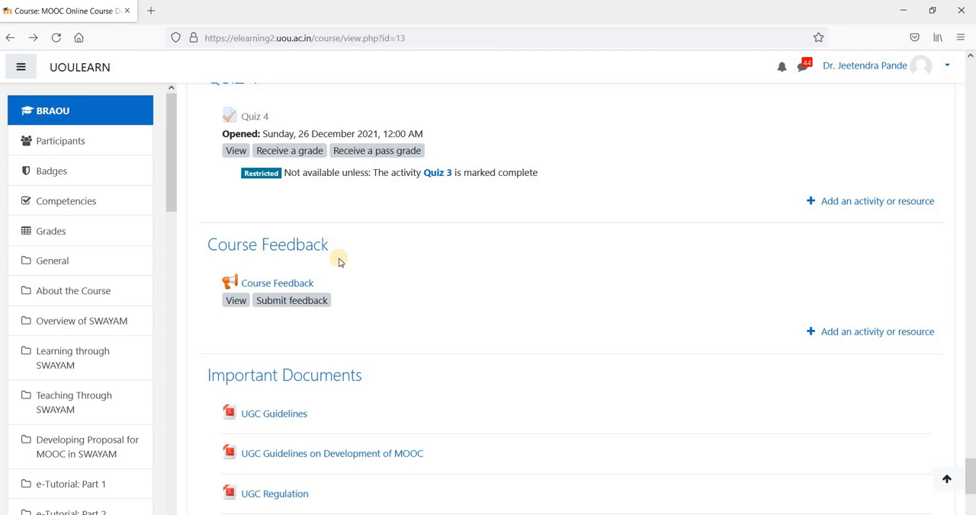
scroll(up, 3)
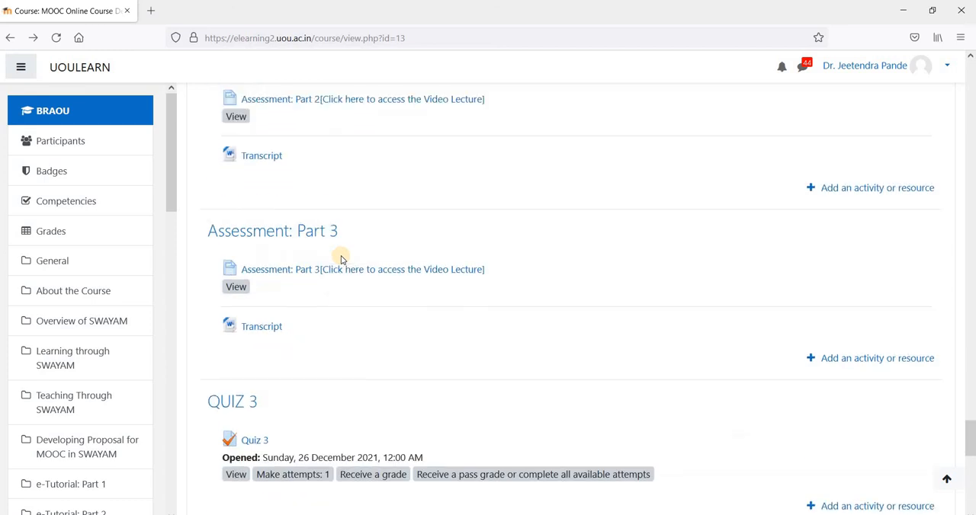
scroll(down, 3)
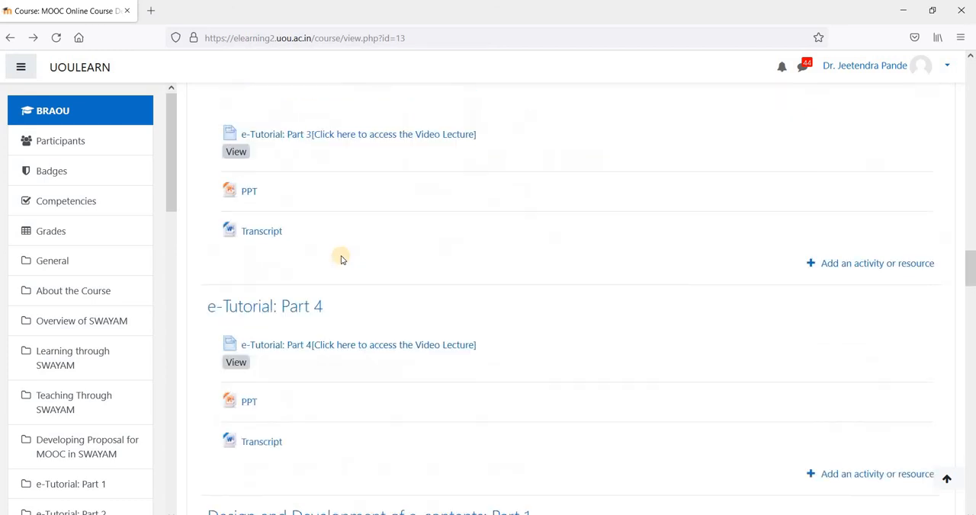
scroll(up, 3)
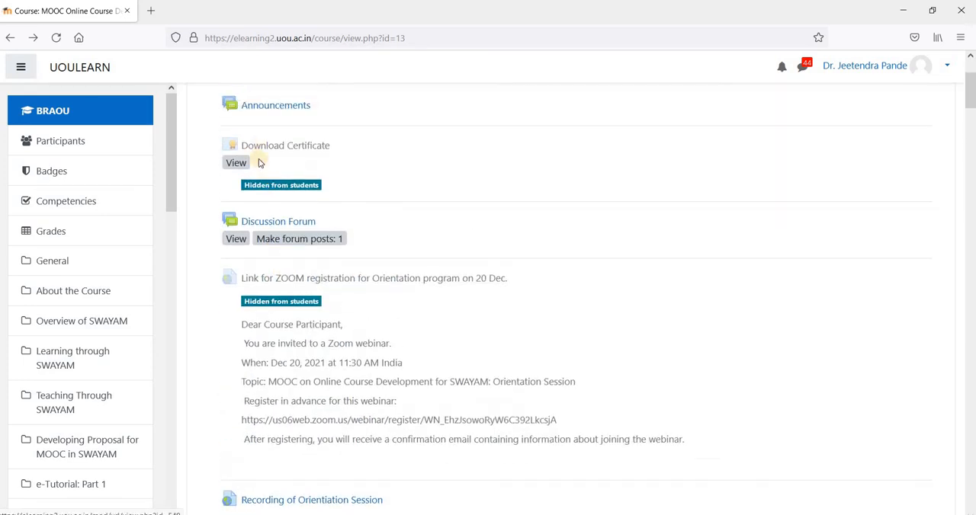
mouse_move(412, 170)
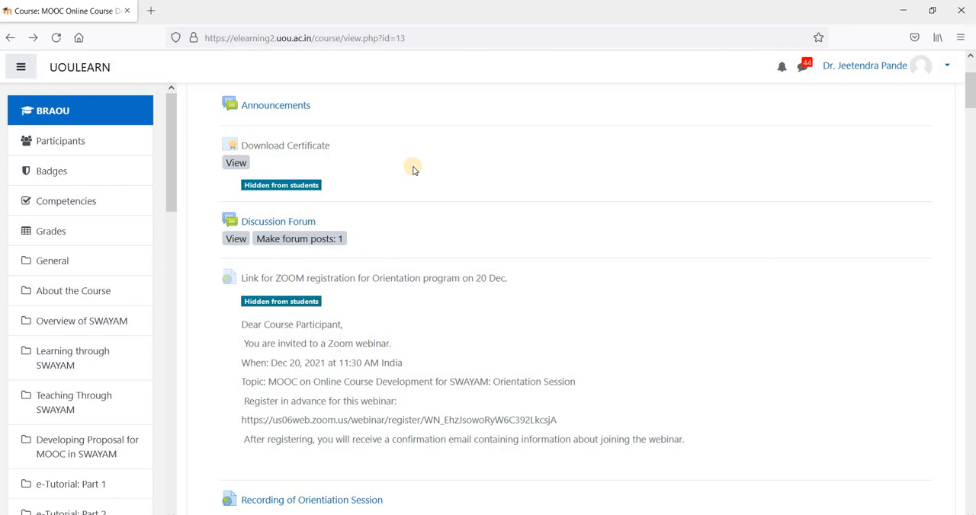
mouse_move(114, 381)
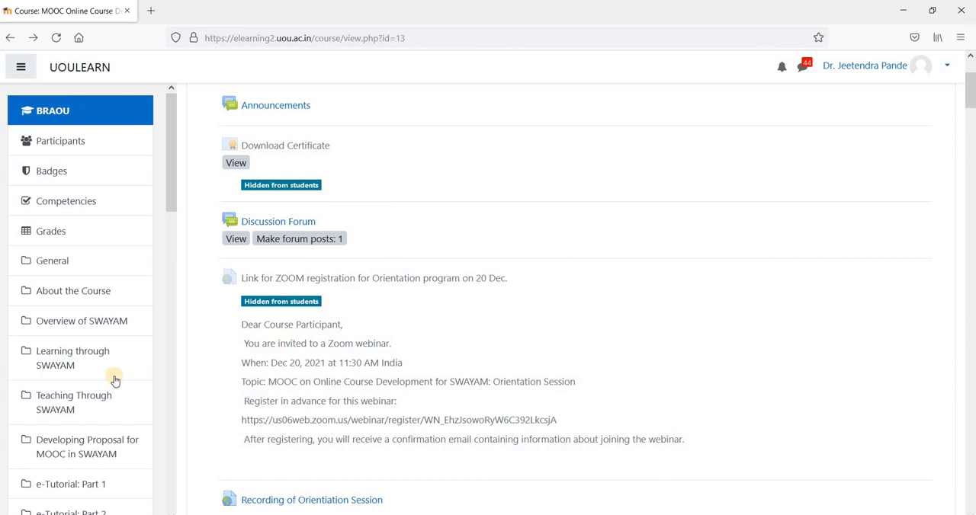
mouse_move(305, 354)
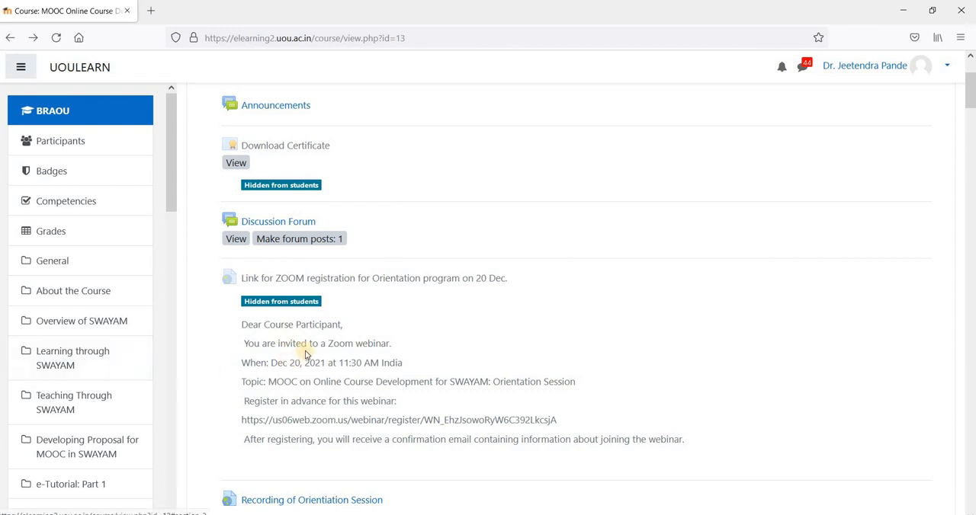